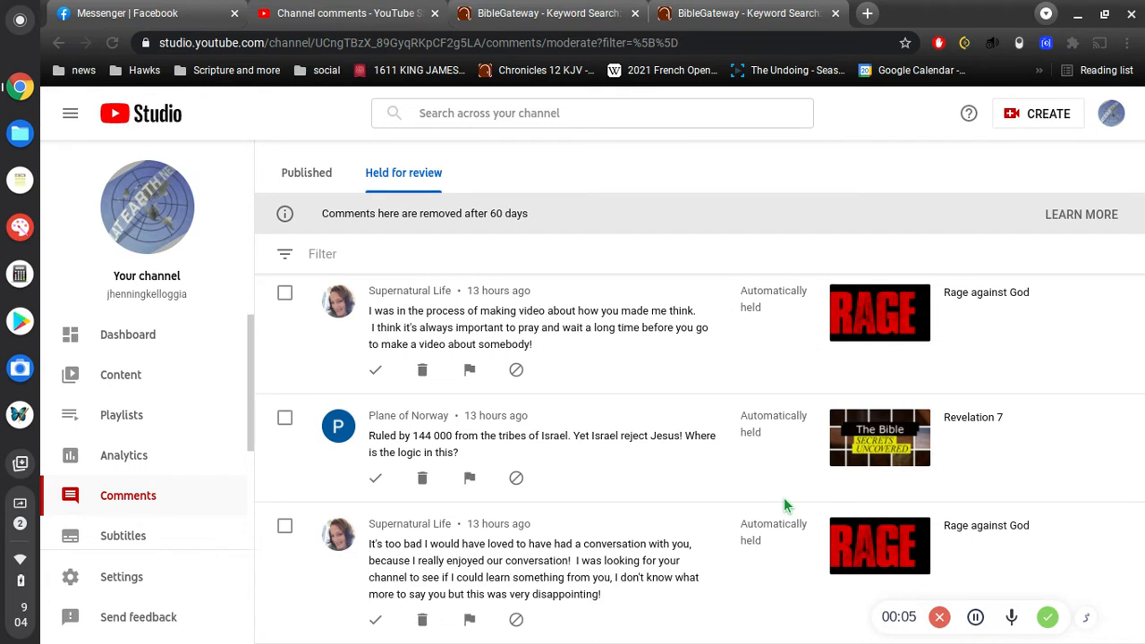
{"action": "mouse_move", "coordinate": [680, 459]}
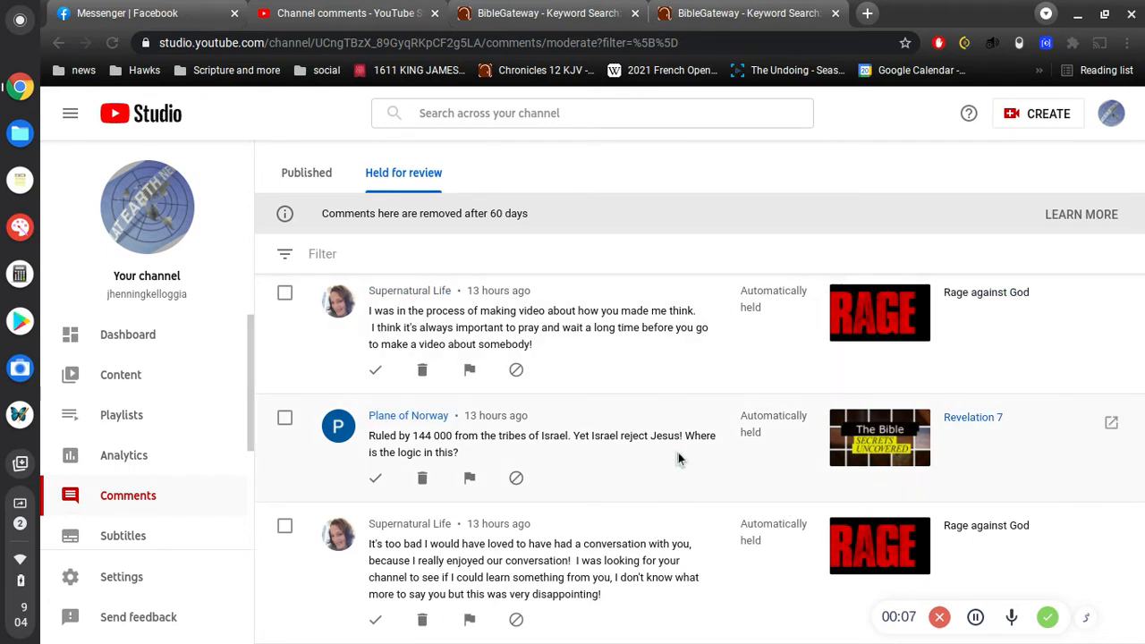
{"action": "mouse_move", "coordinate": [651, 468]}
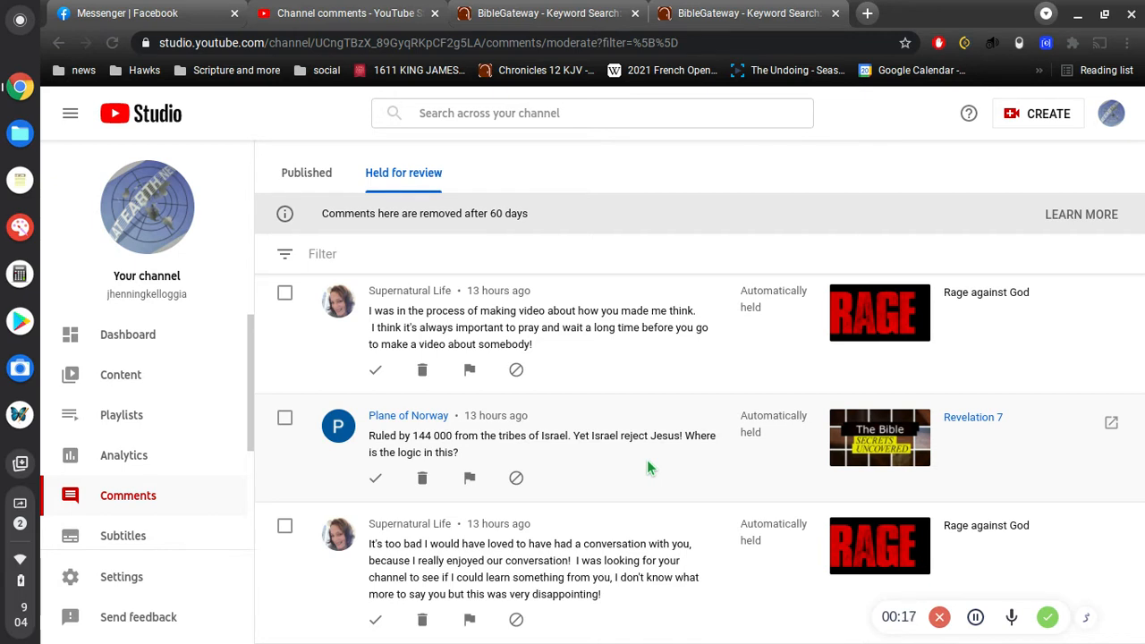
{"action": "mouse_move", "coordinate": [614, 449]}
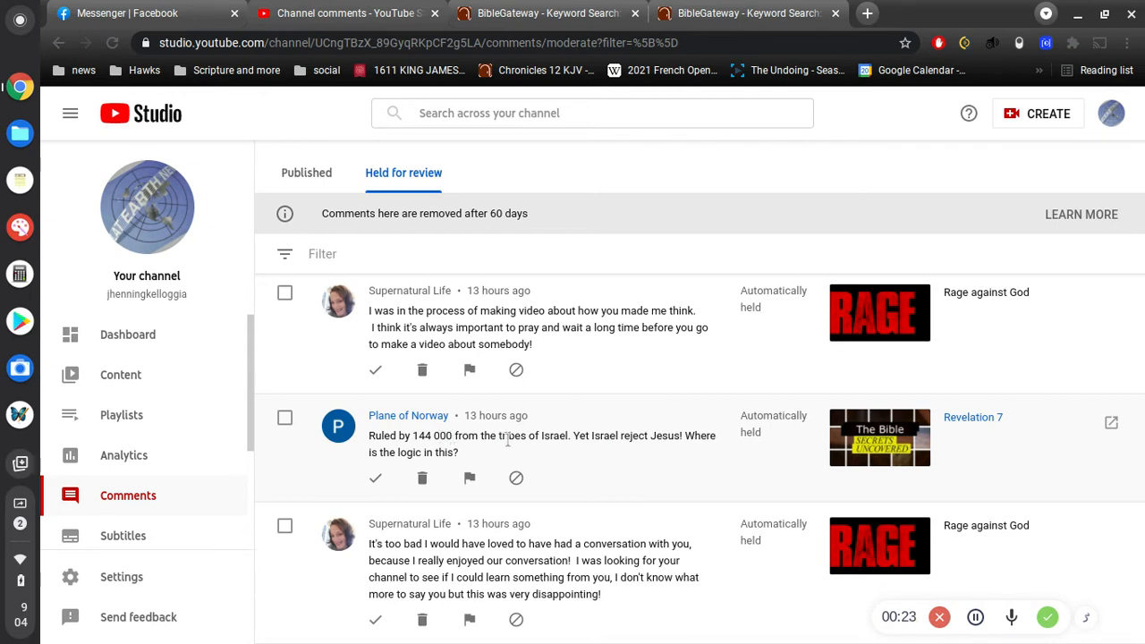
{"action": "mouse_move", "coordinate": [530, 457]}
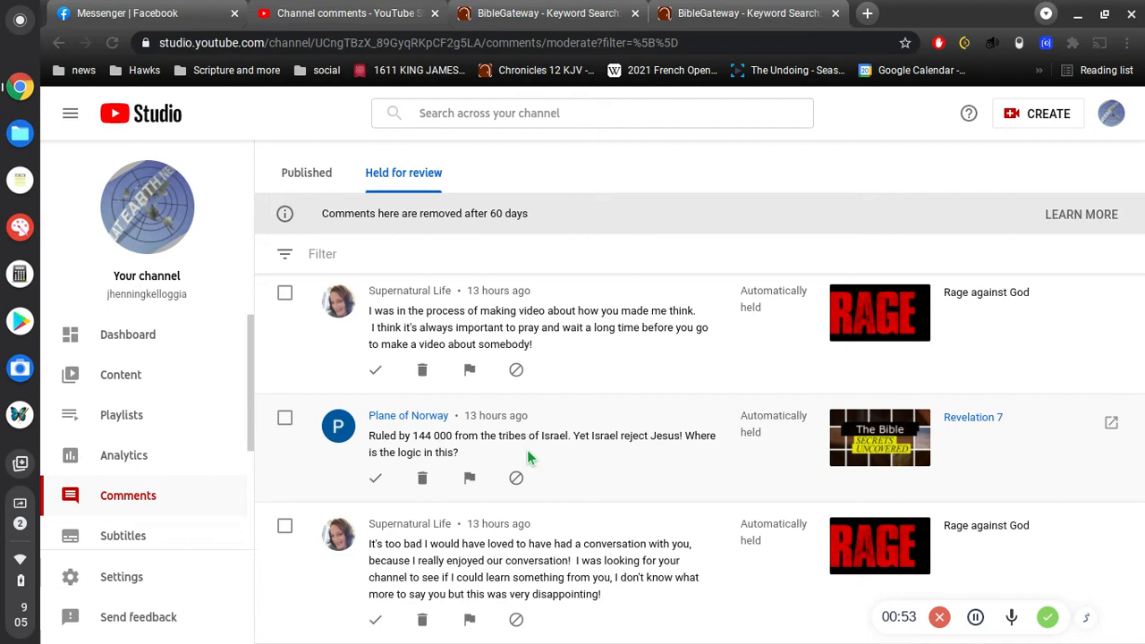
{"action": "mouse_move", "coordinate": [457, 437]}
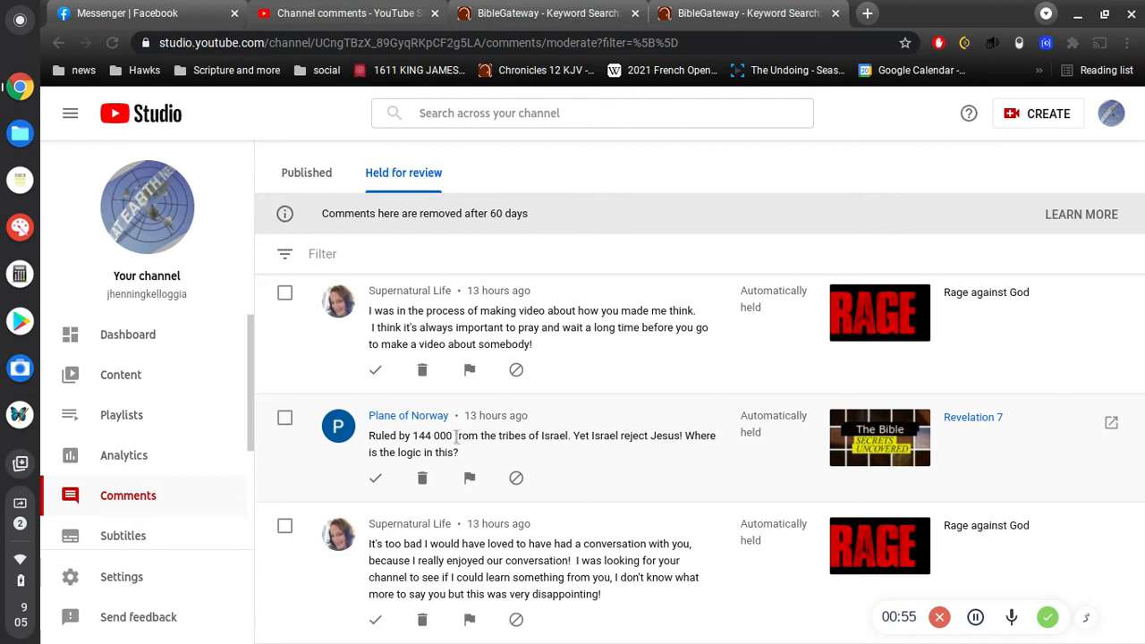
{"action": "mouse_move", "coordinate": [444, 449]}
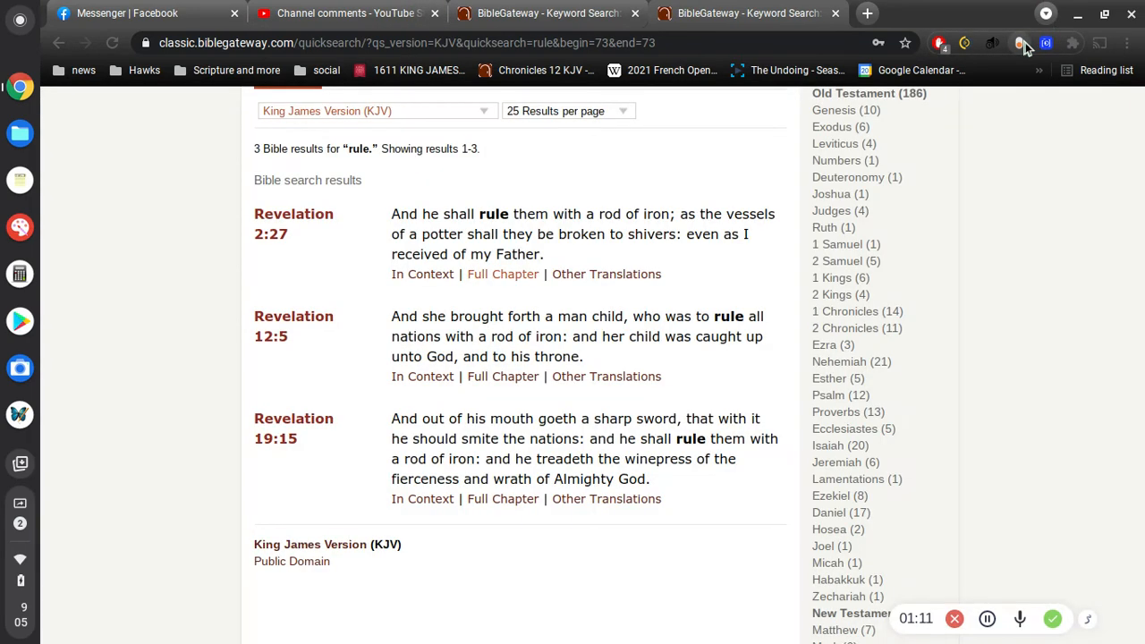
Scroll through the KJV 'rule' results to view Revelation 2:27, 12:5 and 19:15.
{"action": "scroll", "scroll_direction": "up", "scroll_amount": 3}
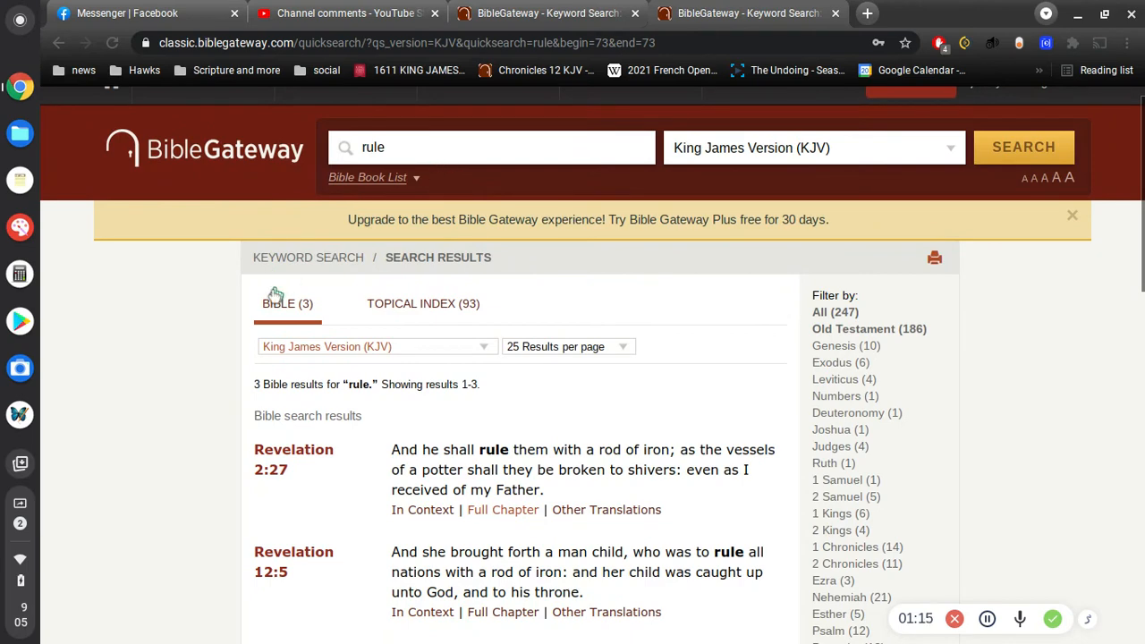
{"action": "scroll", "scroll_direction": "down", "scroll_amount": 3}
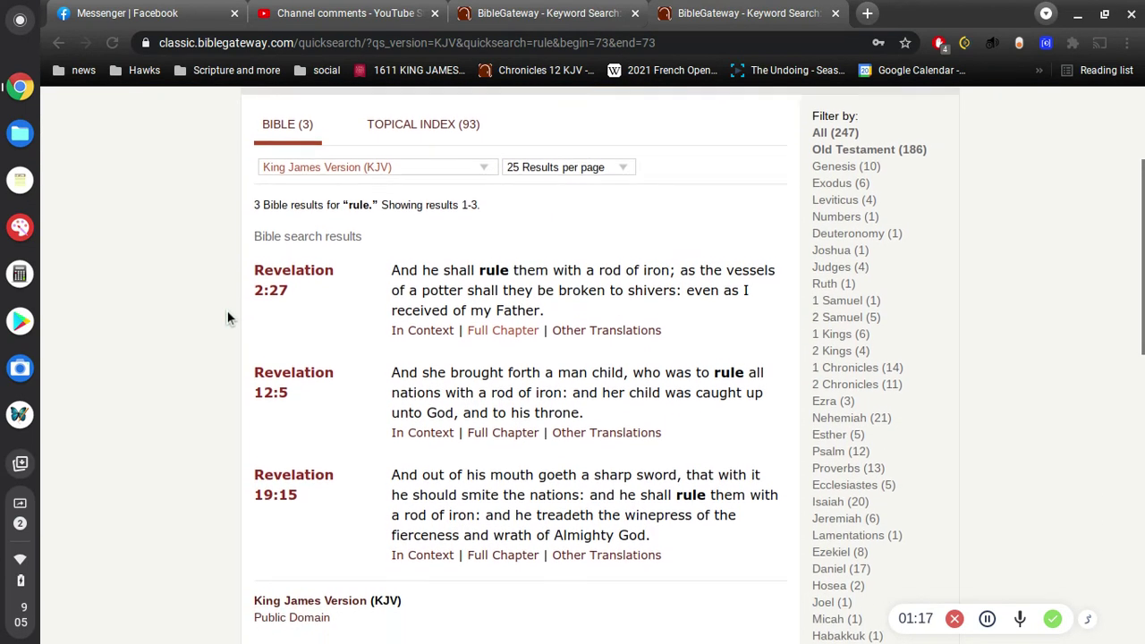
{"action": "scroll", "scroll_direction": "down", "scroll_amount": 3}
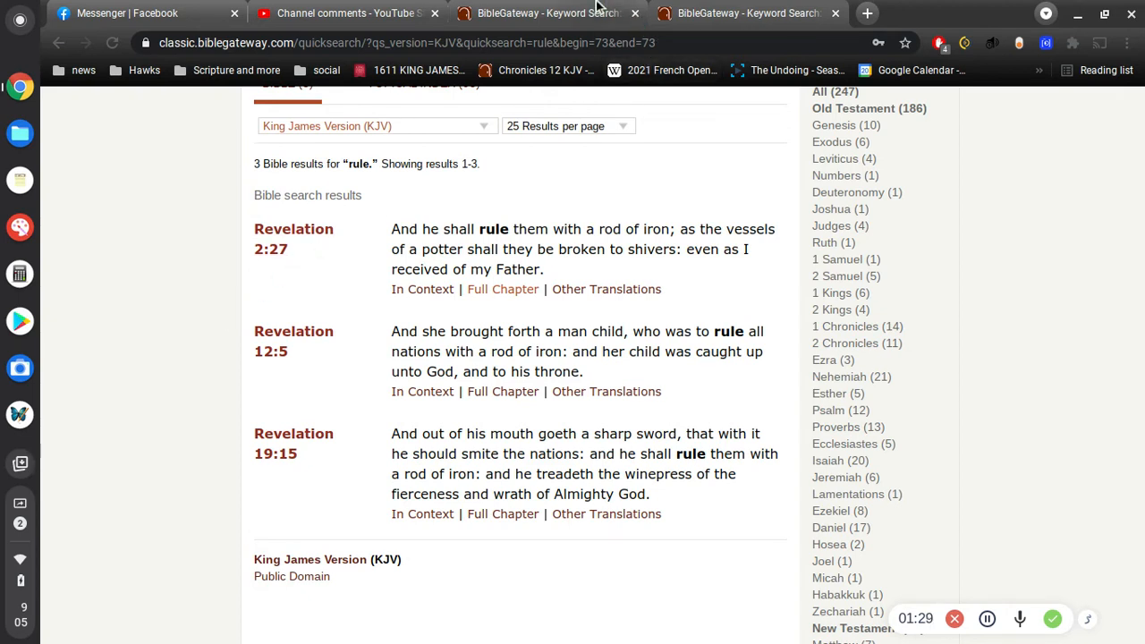
{"action": "mouse_move", "coordinate": [546, 13]}
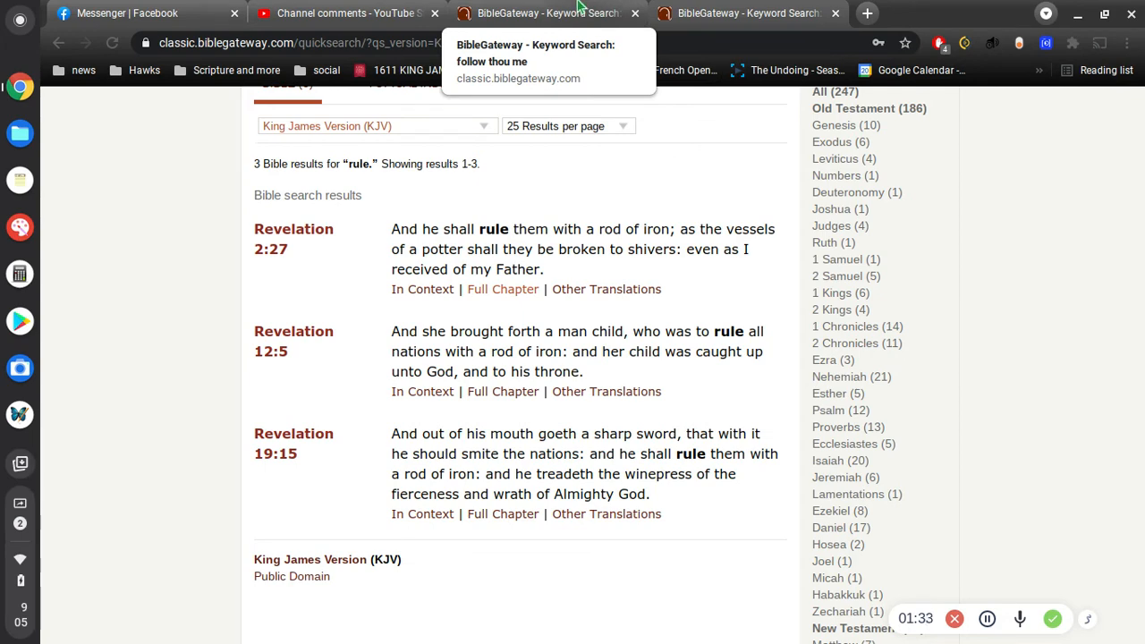
Switch back to YouTube Studio's held-for-review channel comments.
{"action": "left_click", "coordinate": [340, 12]}
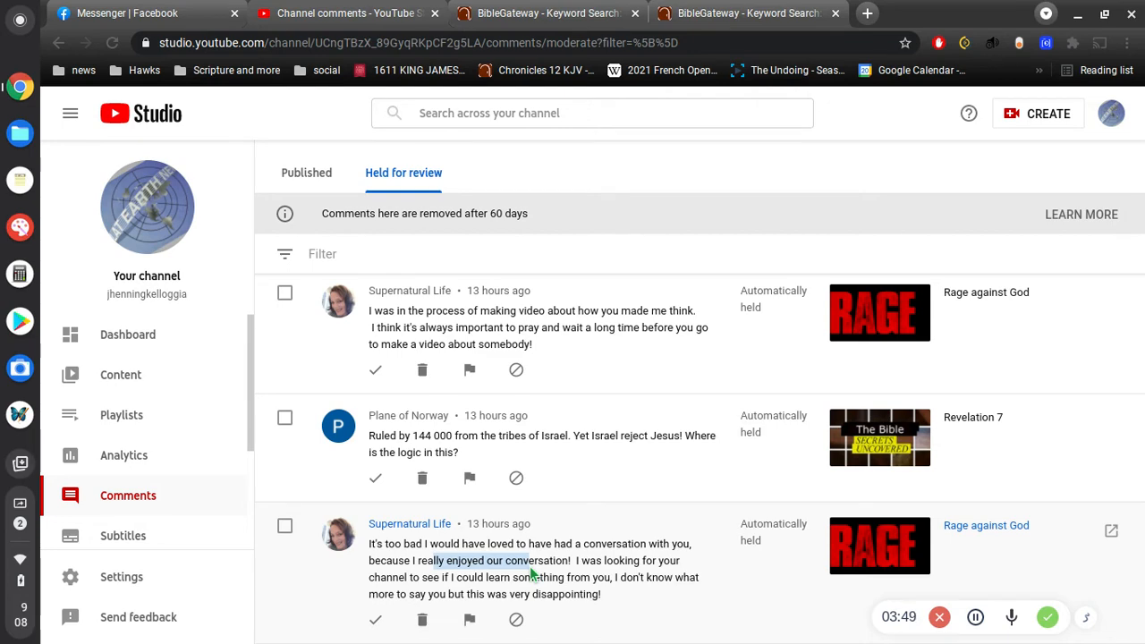
Back in BibleGateway, run a KJV keyword search for 'prince Jesus'.
{"action": "left_click", "coordinate": [537, 13]}
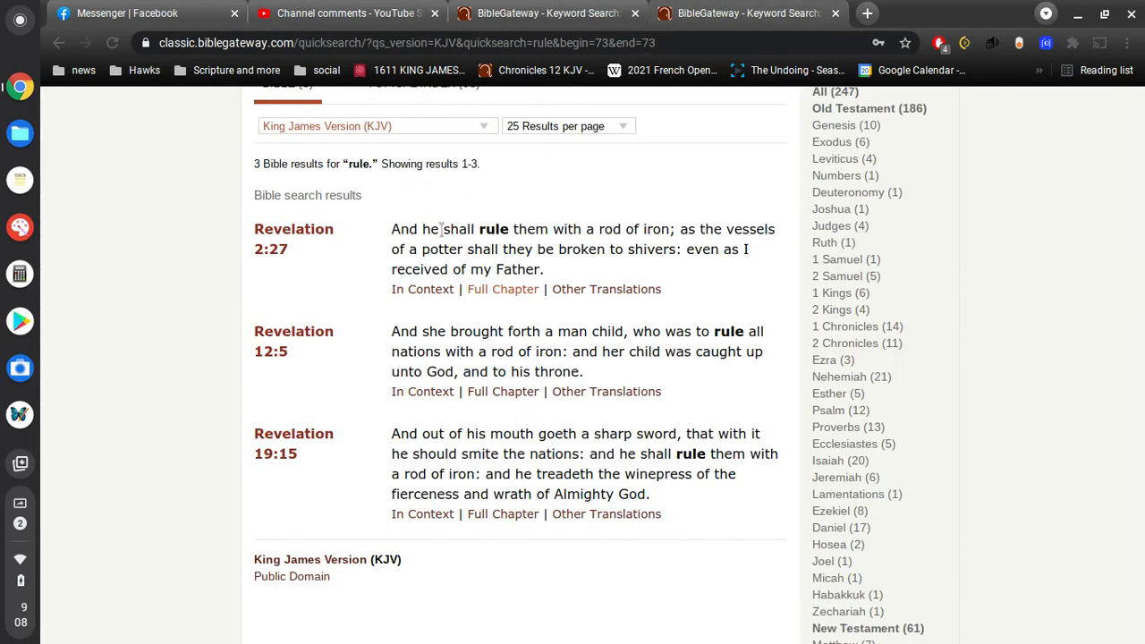
{"action": "scroll", "scroll_direction": "up", "scroll_amount": 3}
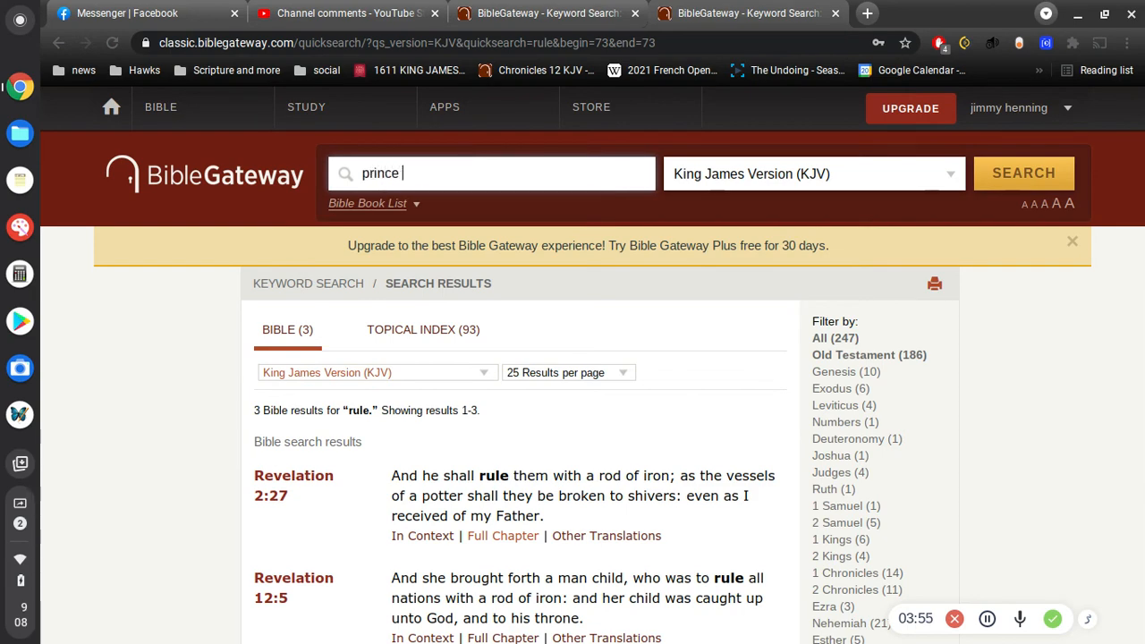
{"action": "type", "text": "Jesus"}
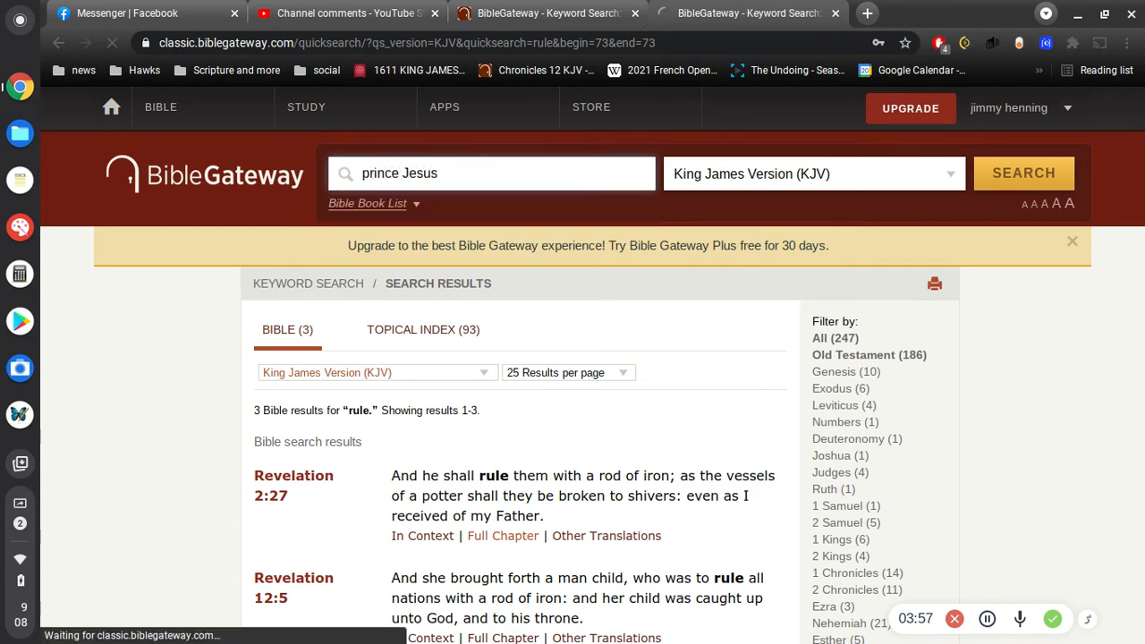
{"action": "left_click", "coordinate": [1023, 173]}
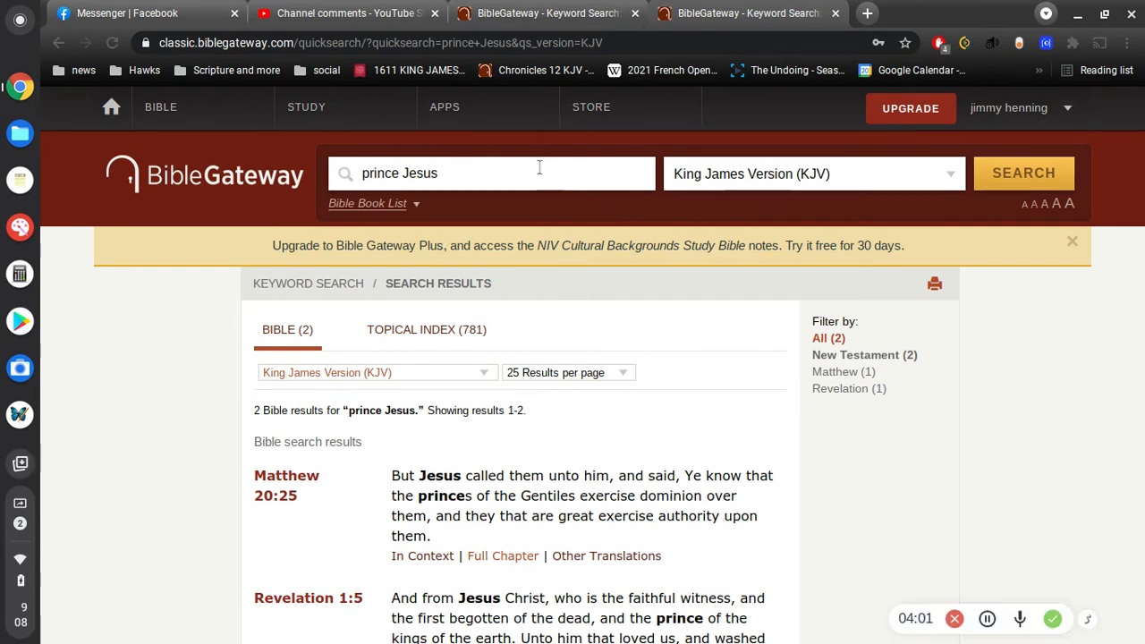
Search KJV for 'prince peace' and highlight 'The Prince of Peace' in Isaiah 9:6.
{"action": "type", "text": "prince"}
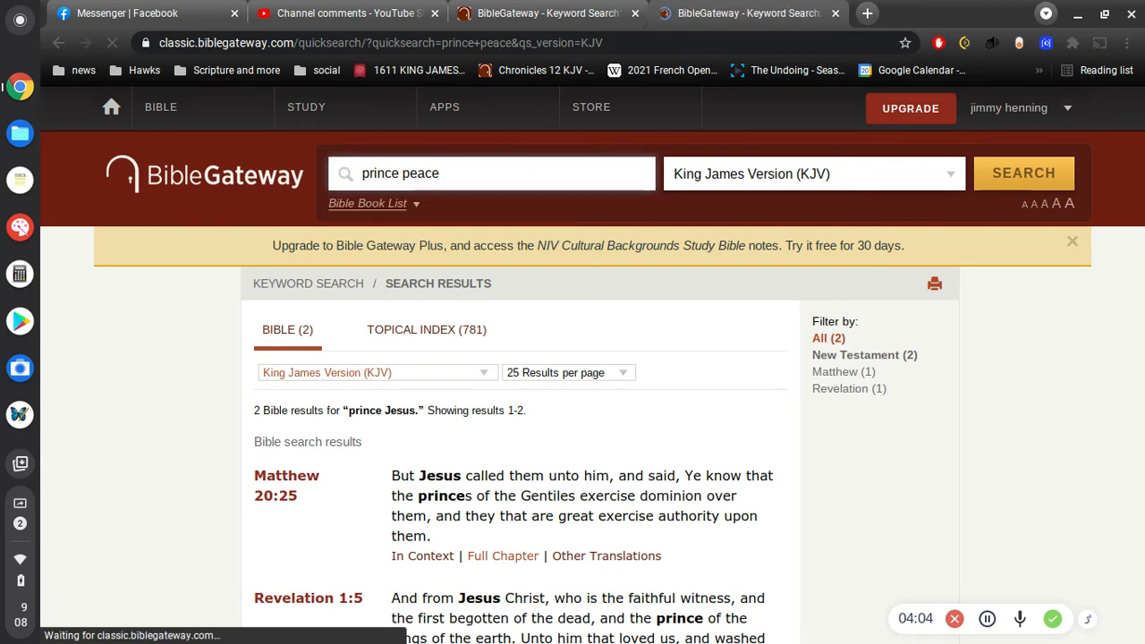
{"action": "left_click", "coordinate": [1023, 173]}
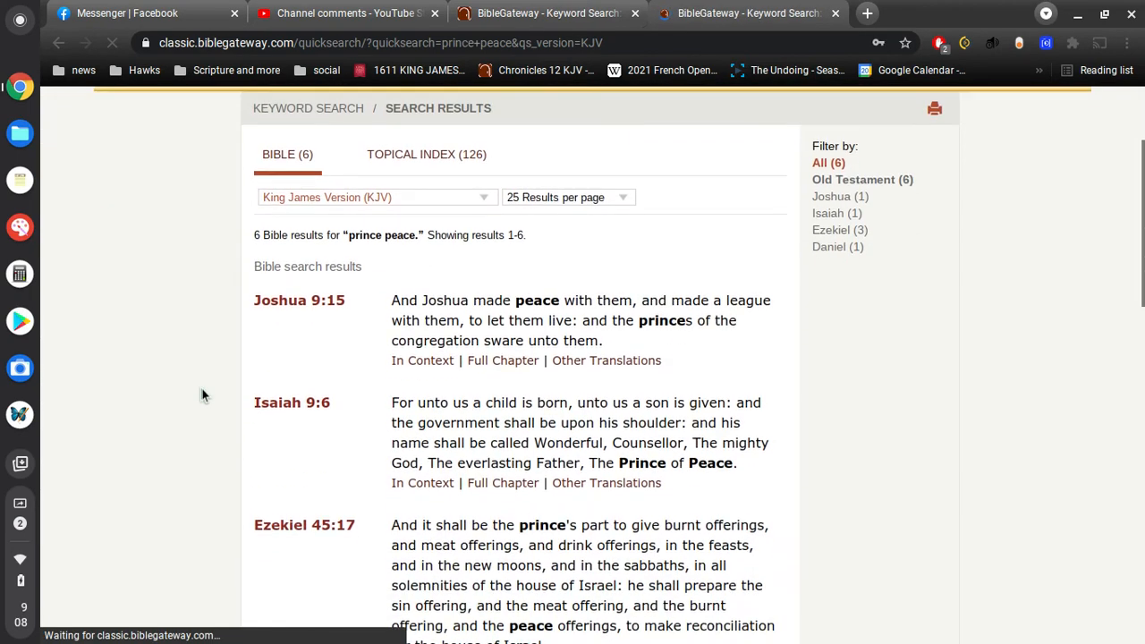
{"action": "scroll", "scroll_direction": "down", "scroll_amount": 3}
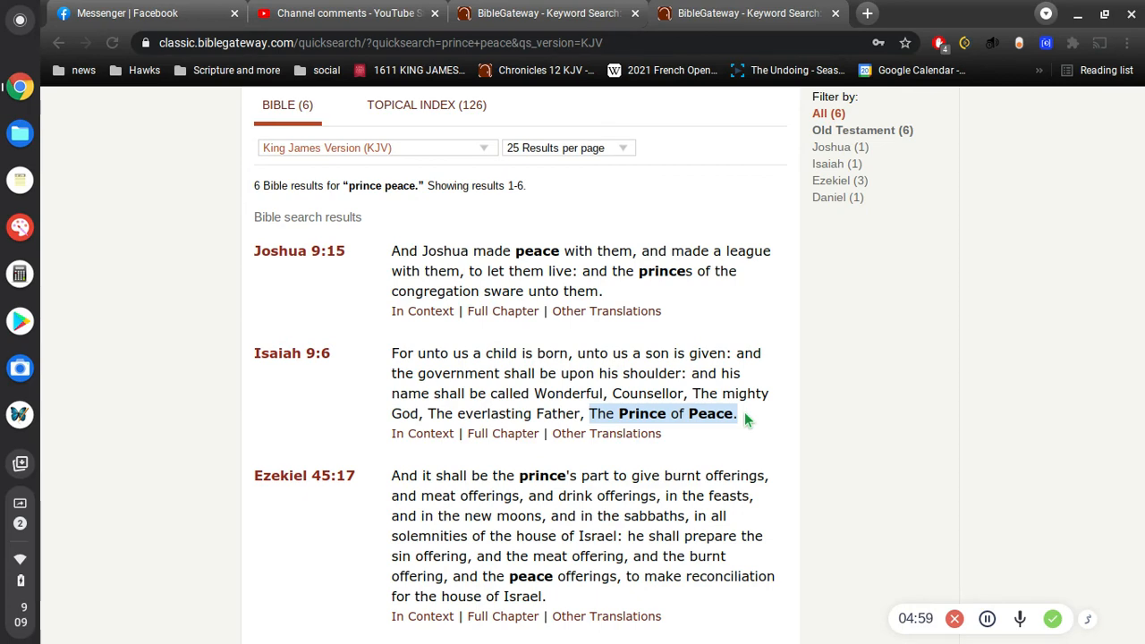
{"action": "scroll", "scroll_direction": "up", "scroll_amount": 3}
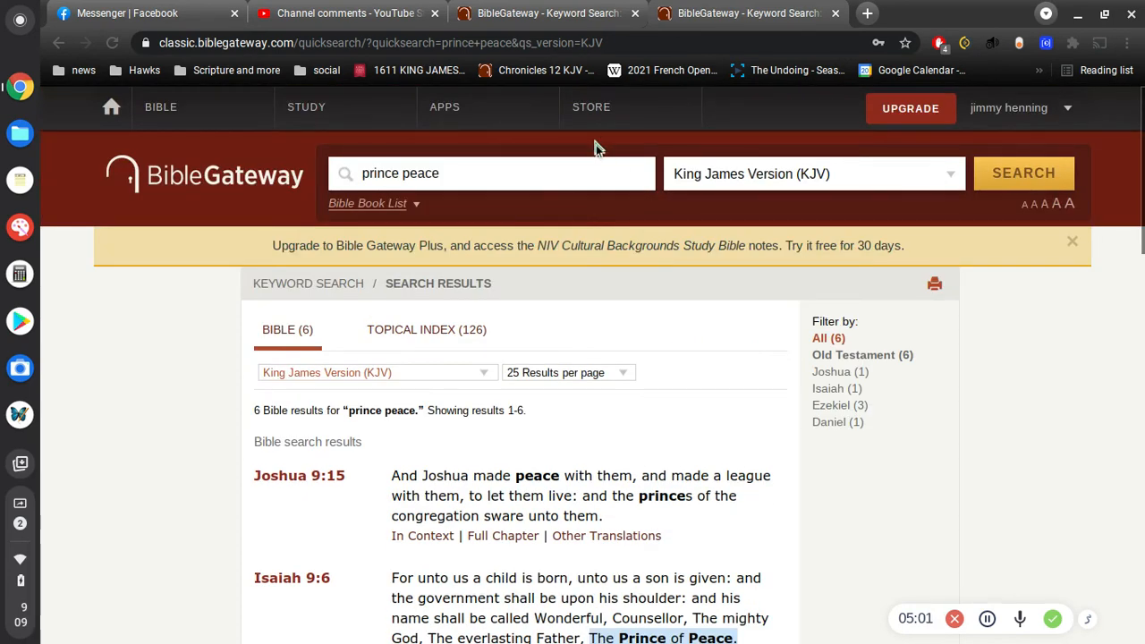
Search KJV for 'being confid', returning Proverbs 3:26 and Philippians 1:6.
{"action": "type", "text": "being conf"}
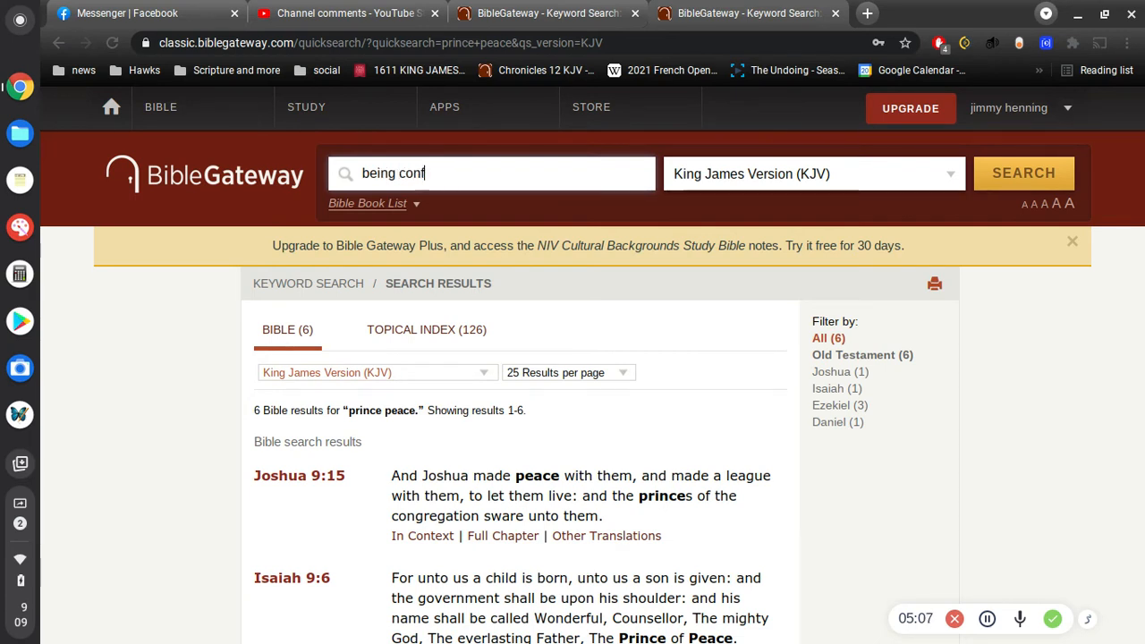
{"action": "type", "text": "id"}
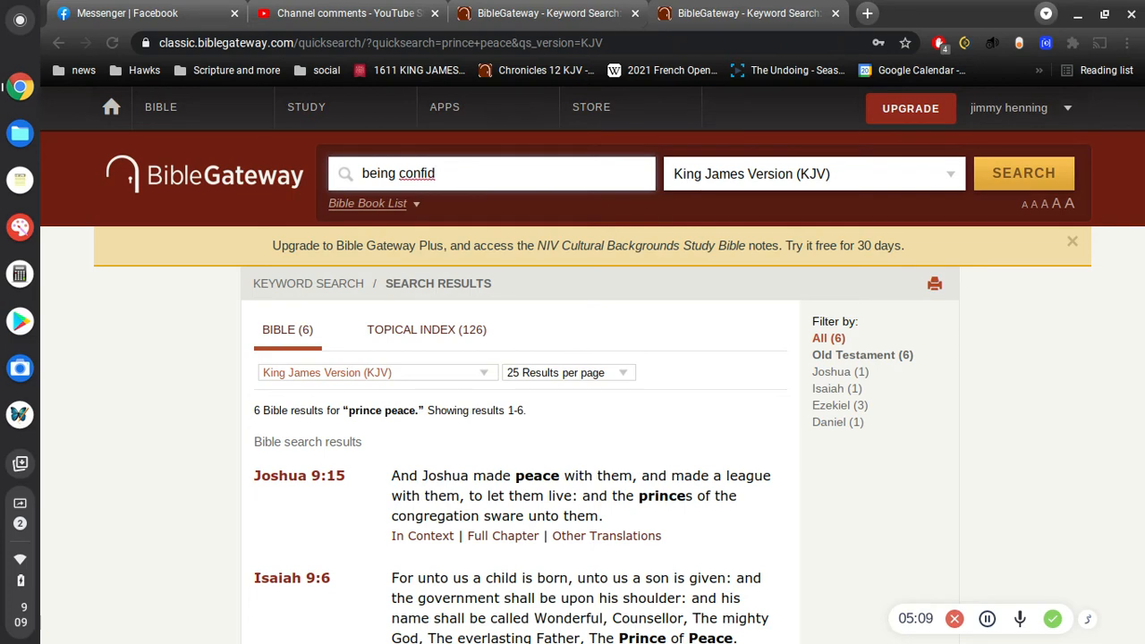
{"action": "left_click", "coordinate": [1024, 173]}
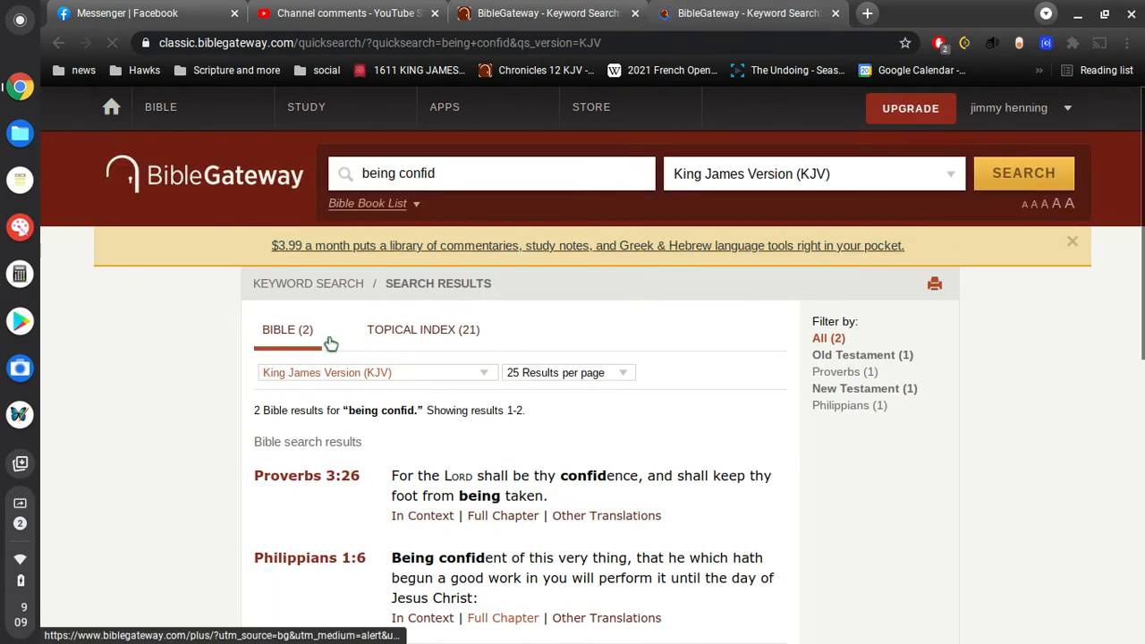
{"action": "scroll", "scroll_direction": "down", "scroll_amount": 3}
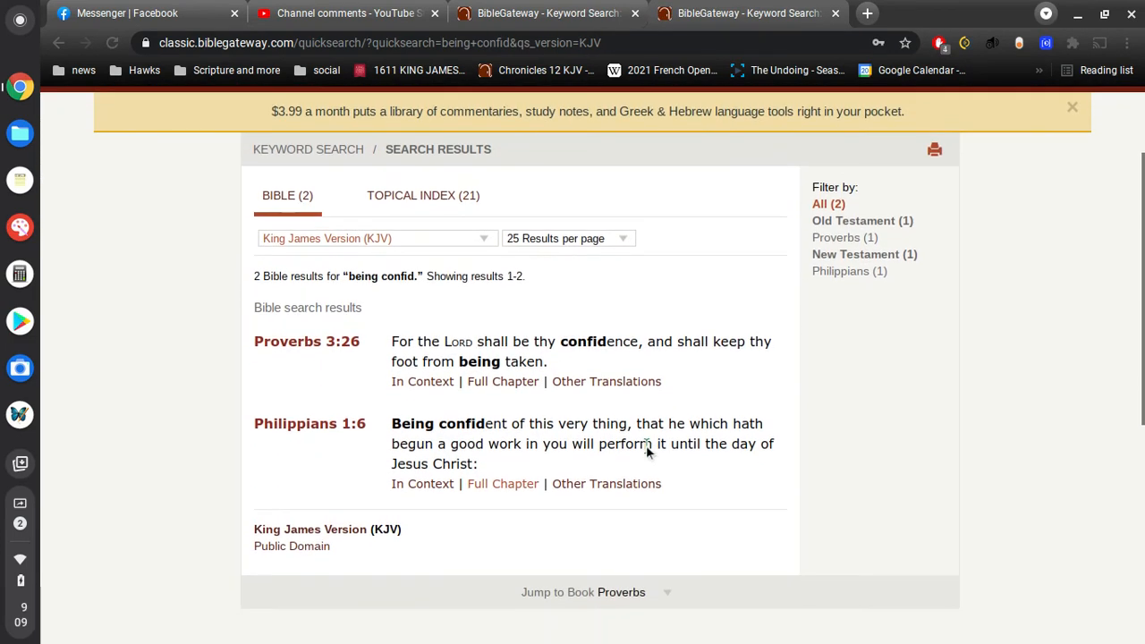
{"action": "mouse_move", "coordinate": [528, 461]}
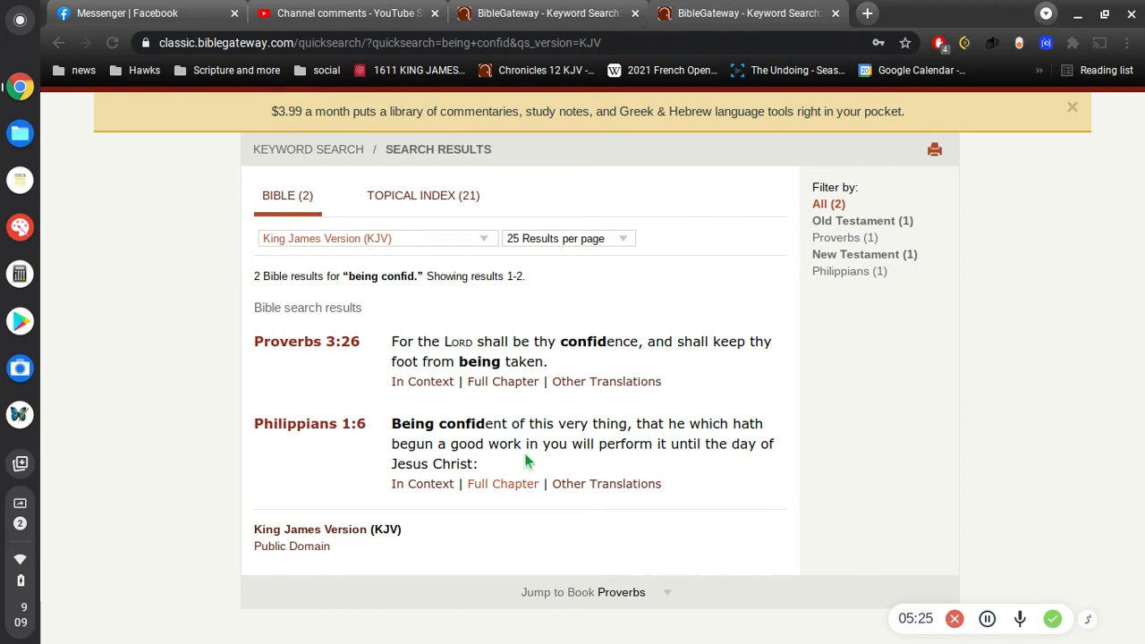
{"action": "scroll", "scroll_direction": "up", "scroll_amount": 3}
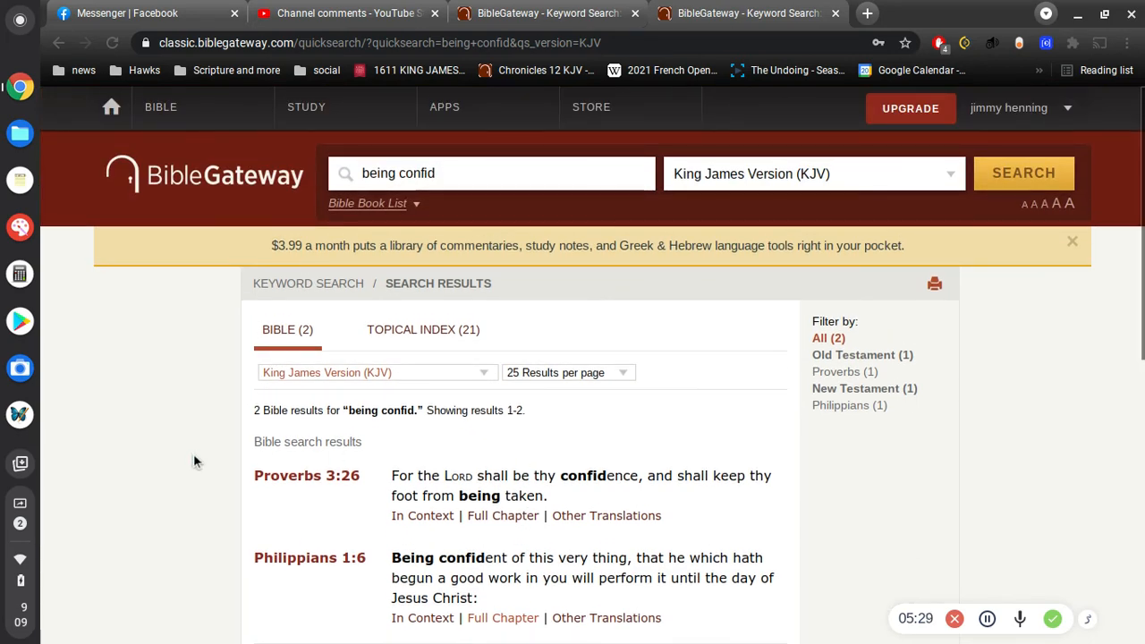
{"action": "mouse_move", "coordinate": [689, 515]}
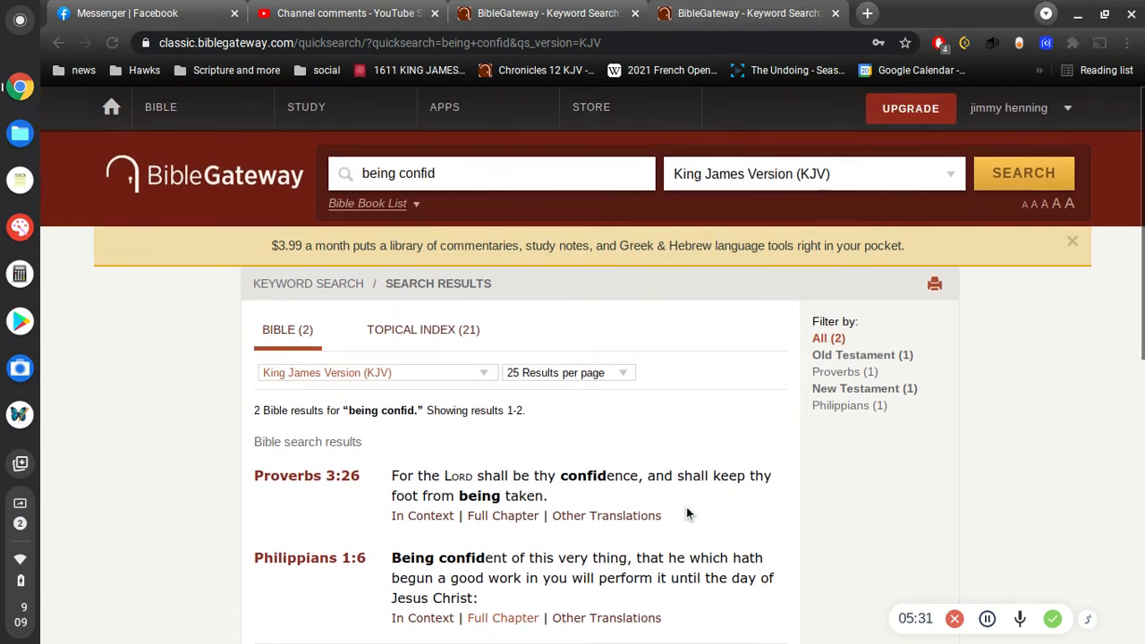
{"action": "mouse_move", "coordinate": [683, 503]}
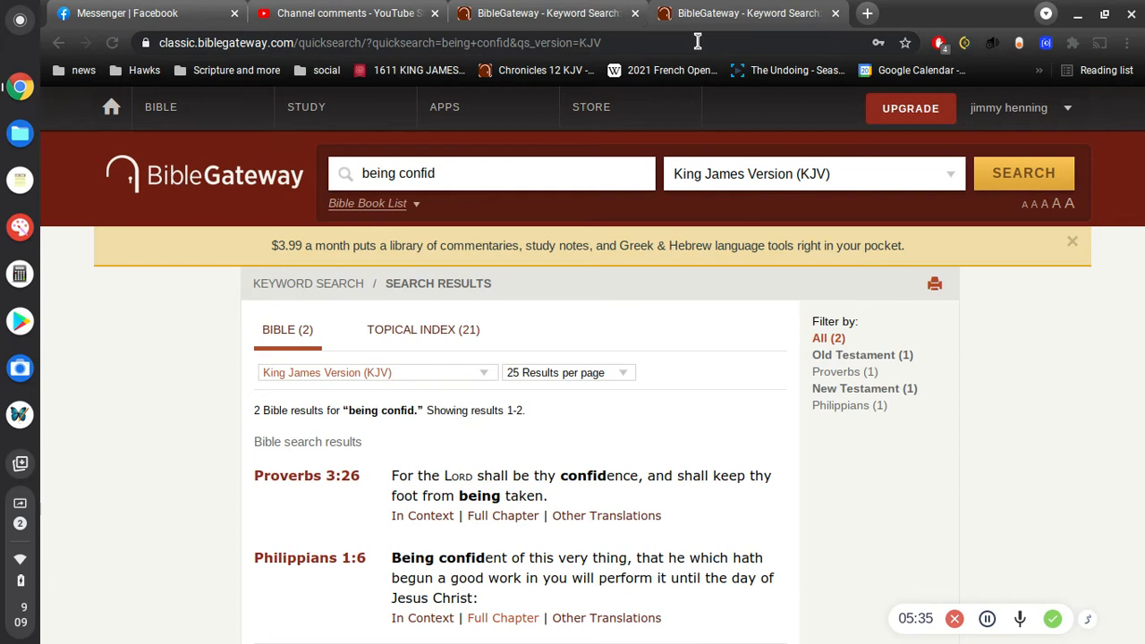
{"action": "mouse_move", "coordinate": [528, 13]}
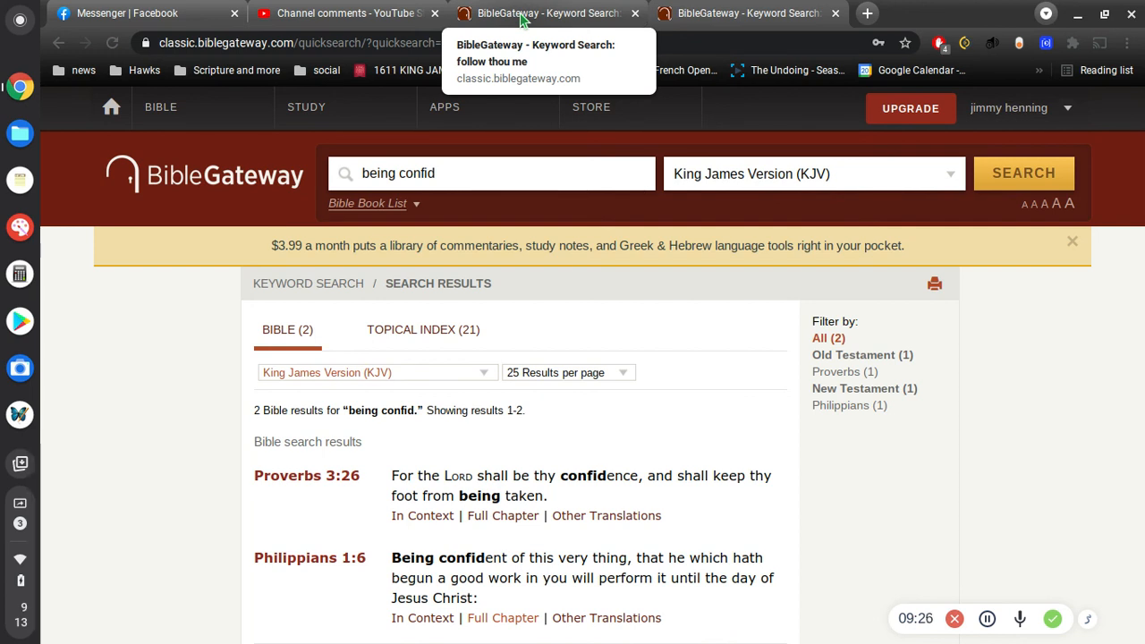
{"action": "mouse_move", "coordinate": [428, 187]}
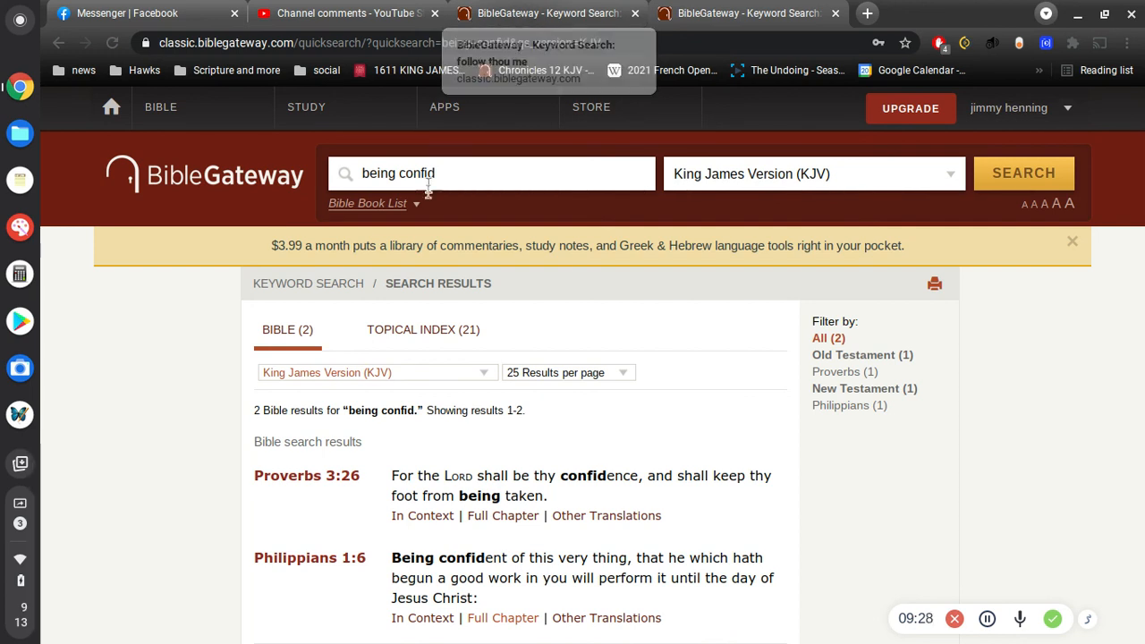